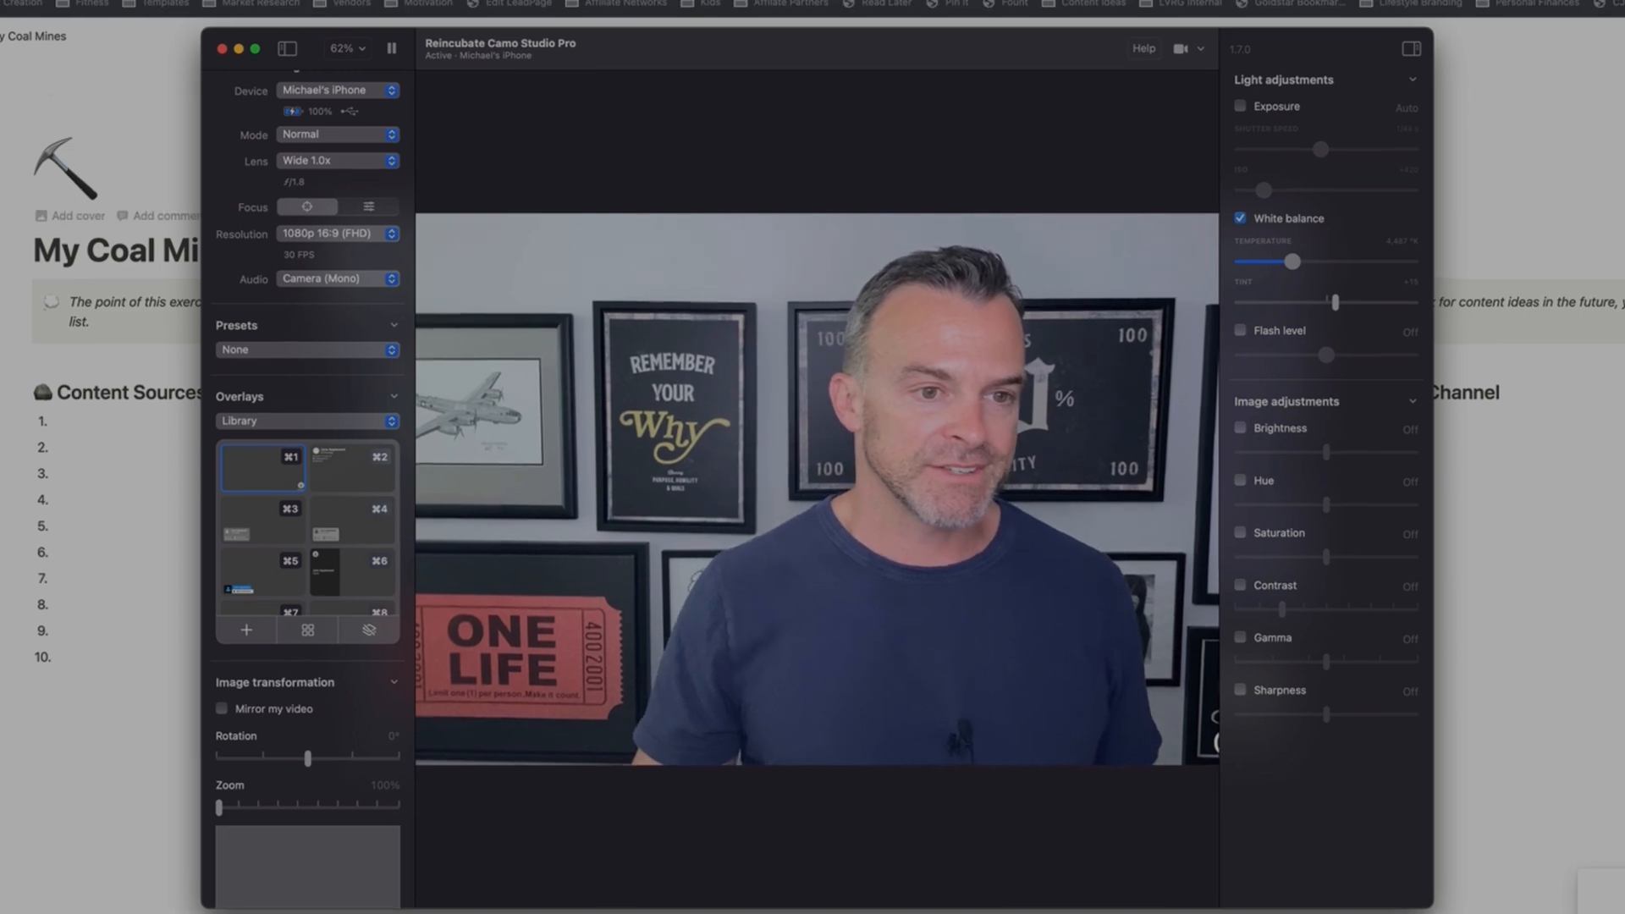
Switch the live video to the ultra wide lens, then to the telephoto lens
left_click(335, 135)
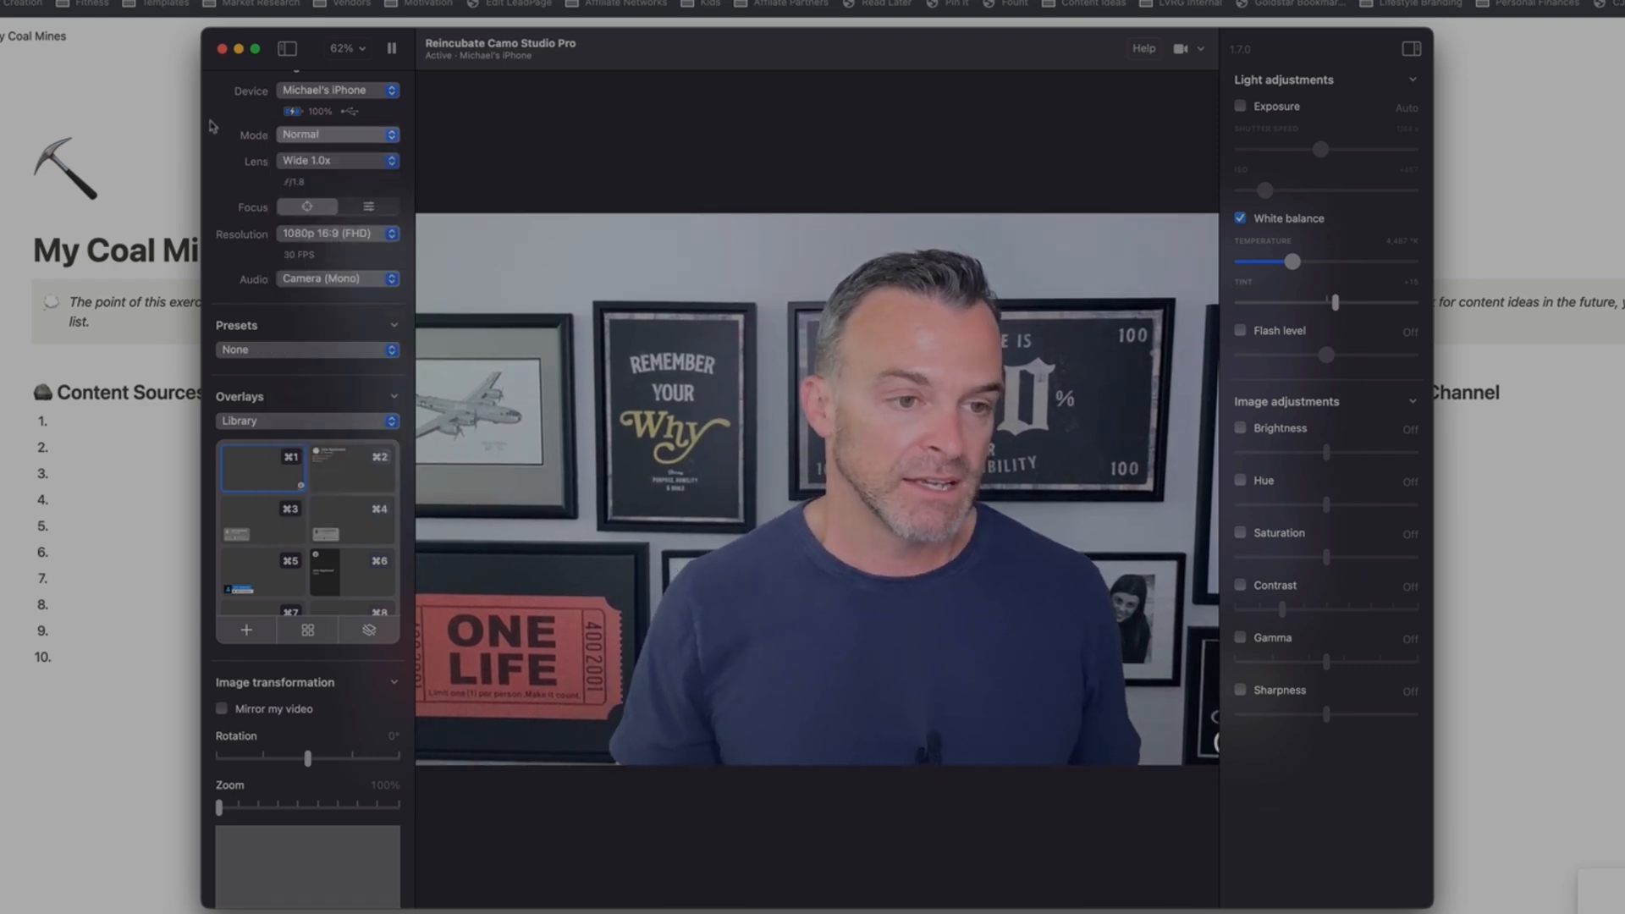
left_click(336, 160)
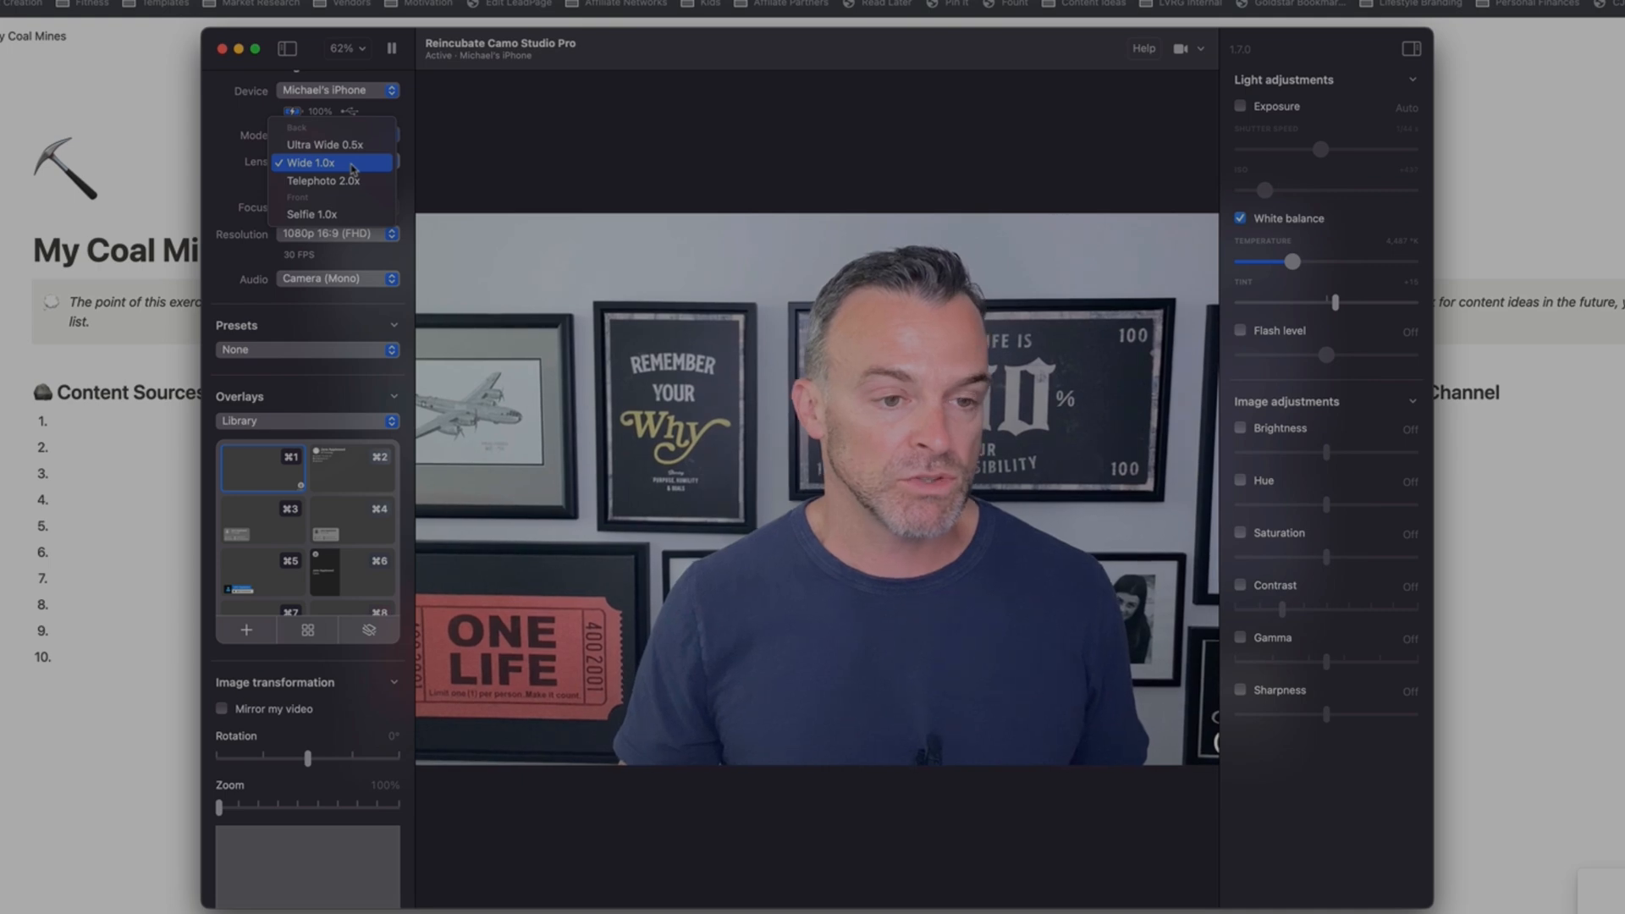
left_click(321, 144)
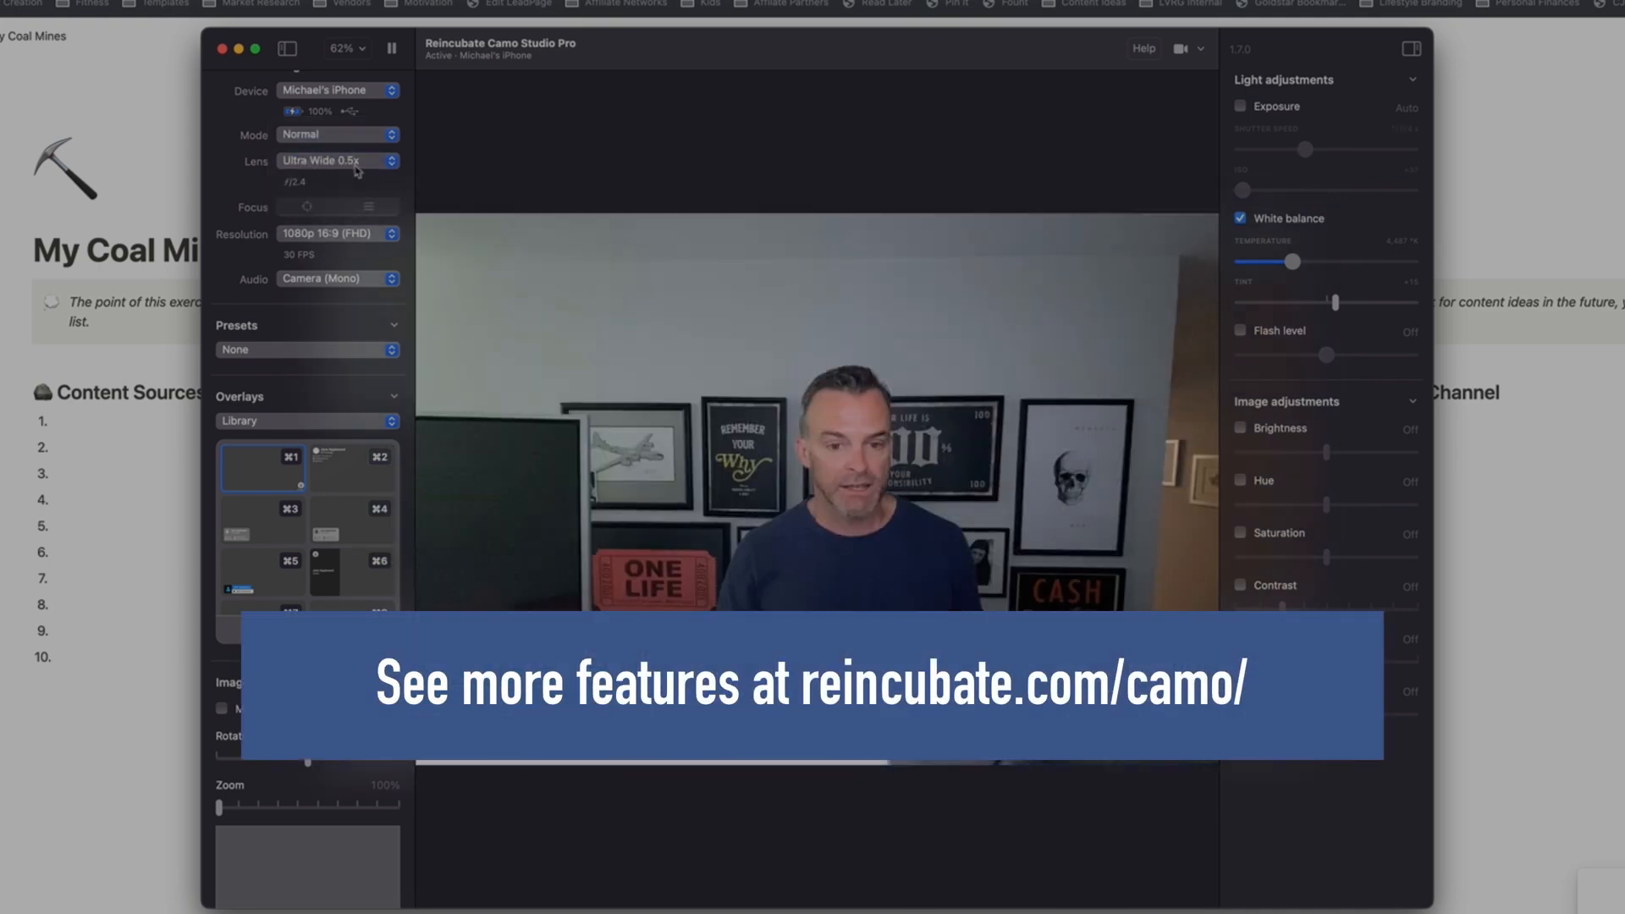
left_click(337, 161)
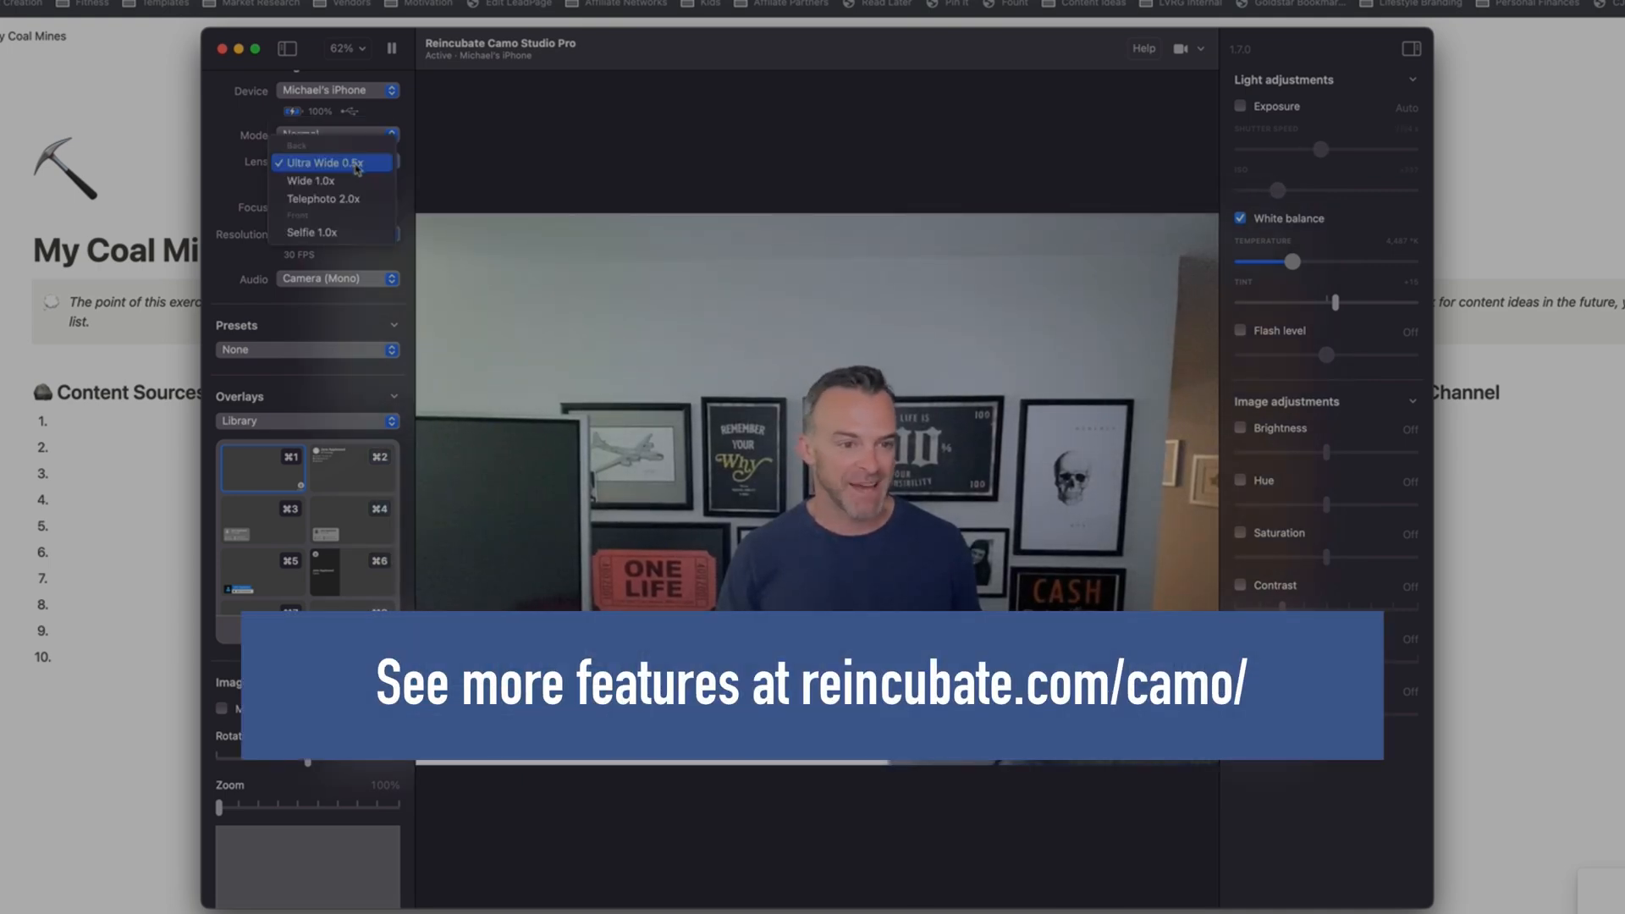
left_click(323, 200)
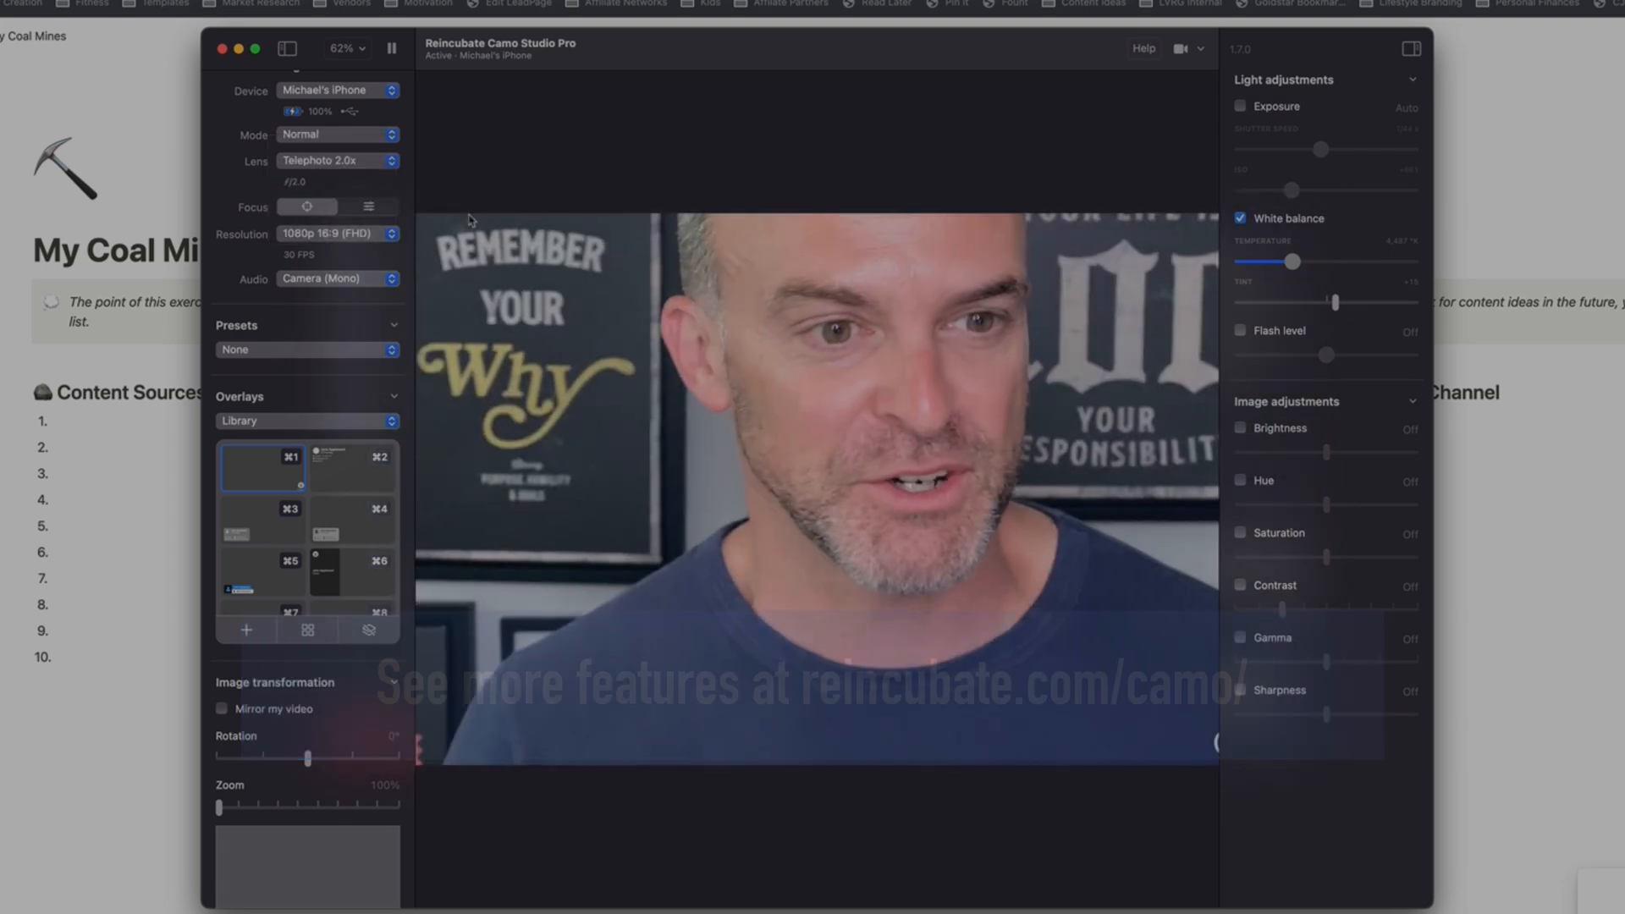
Return to the wide lens, then apply the contact-details and social-handle lower-third overlays
left_click(336, 161)
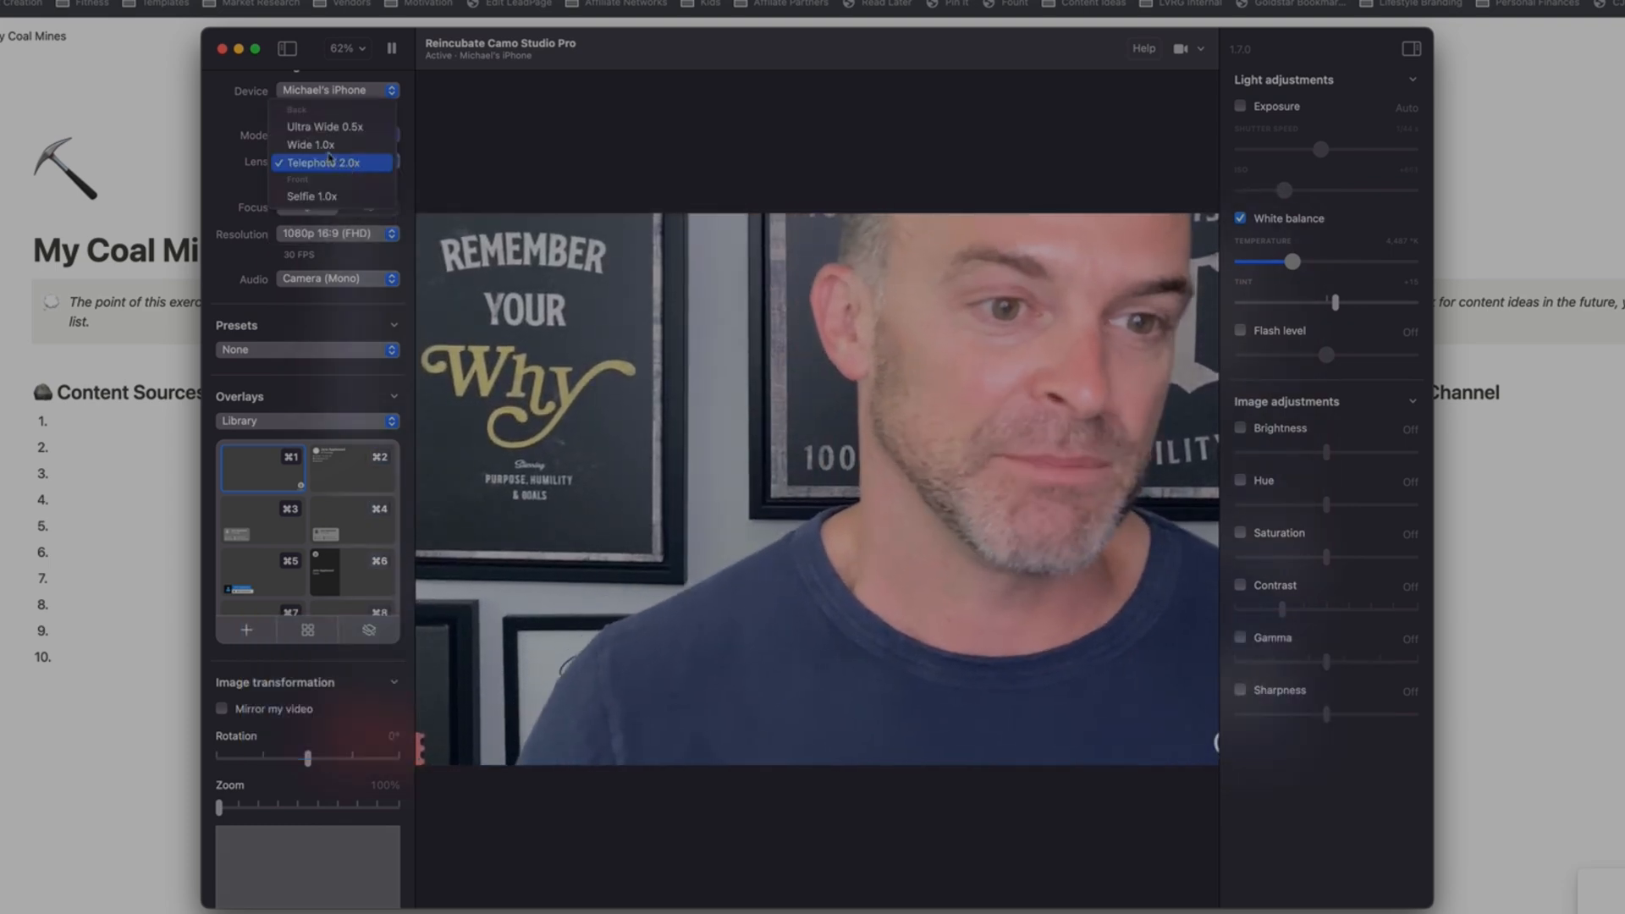
left_click(312, 144)
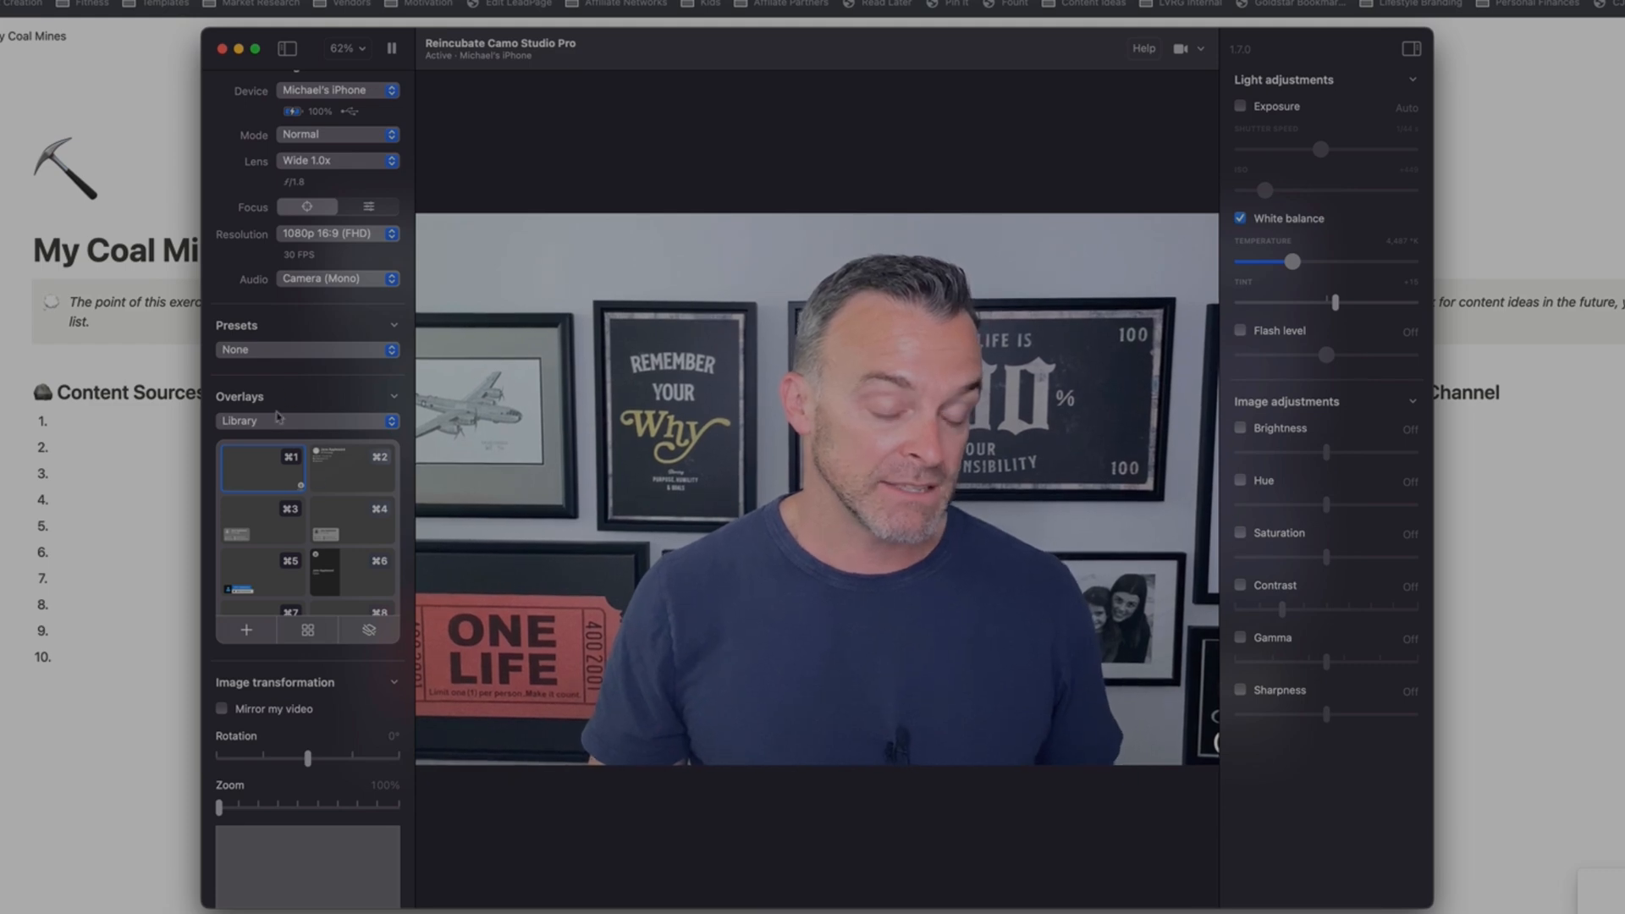
left_click(352, 520)
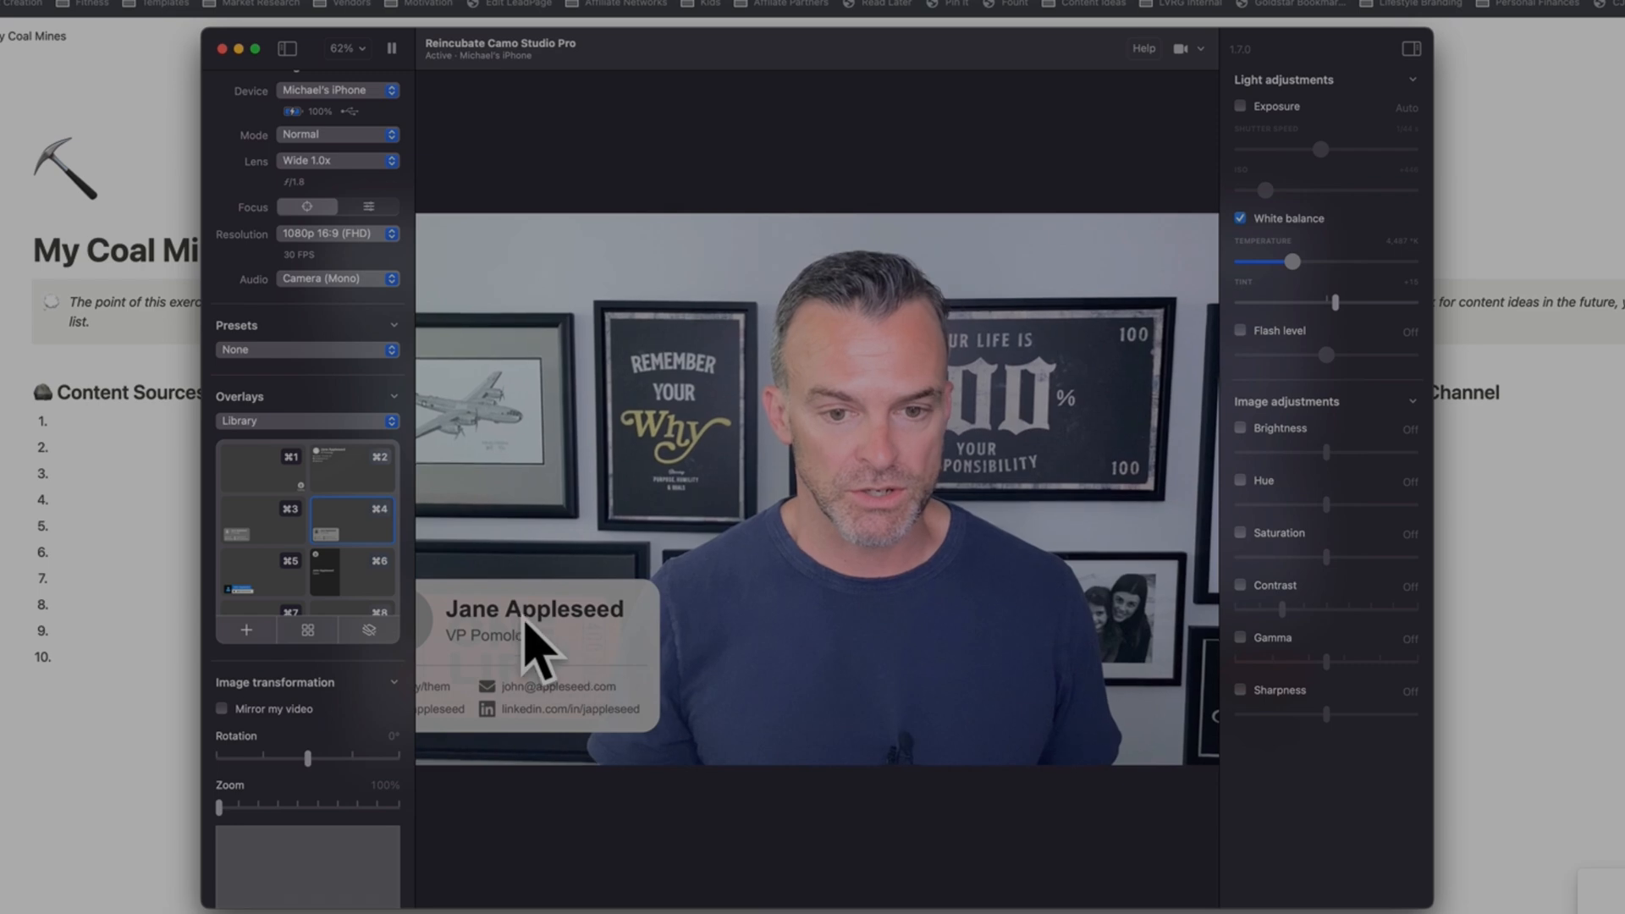
left_click(260, 572)
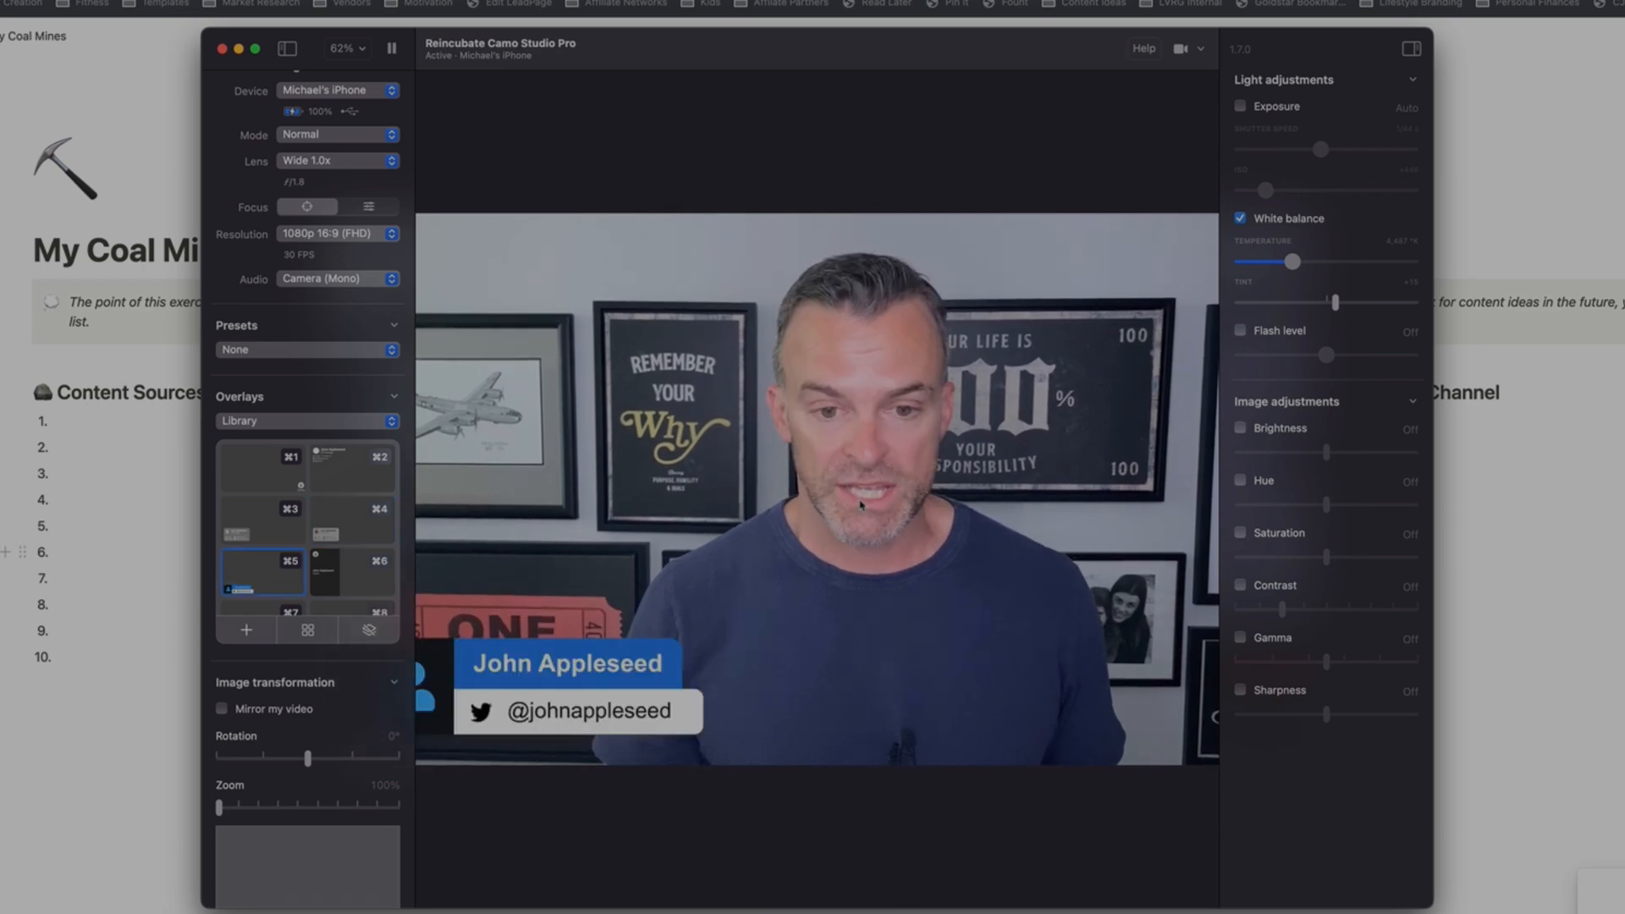